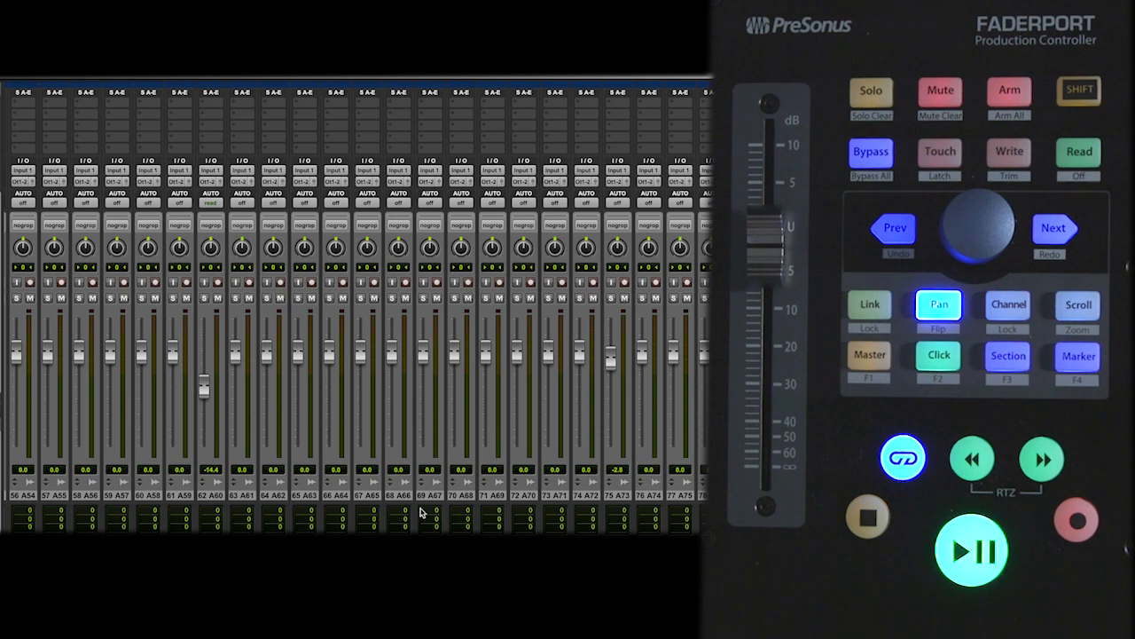
Adjust the Bus 1-2 send on the Aux 2 track, leaving it at -11.2 in auto read.
{"action": "left_click", "coordinate": [1008, 306]}
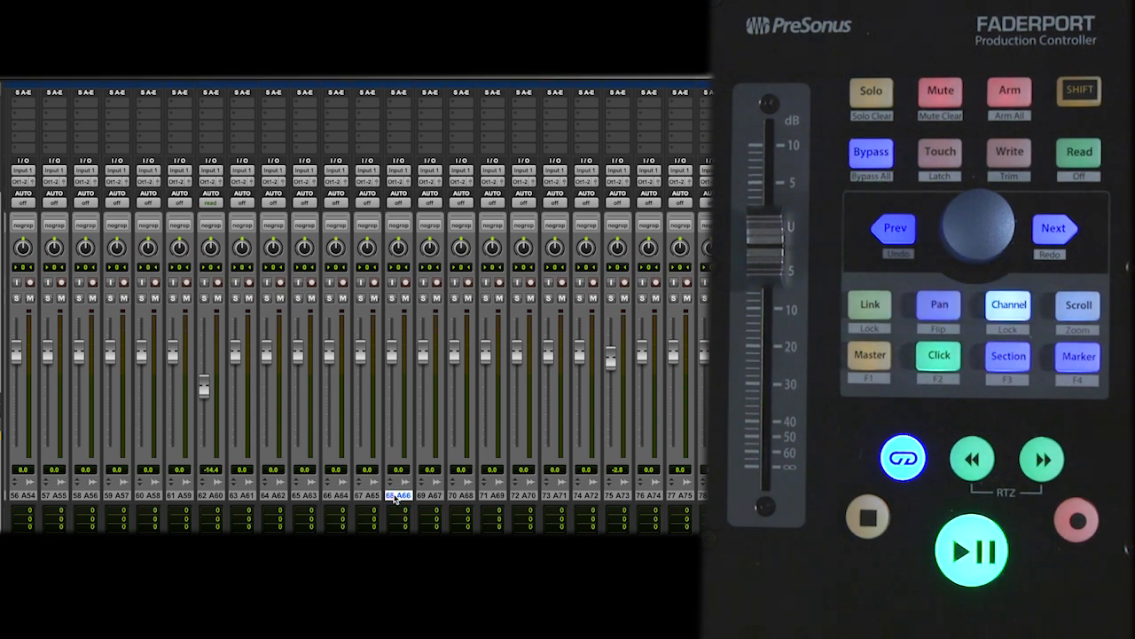
{"action": "left_click", "coordinate": [1008, 305]}
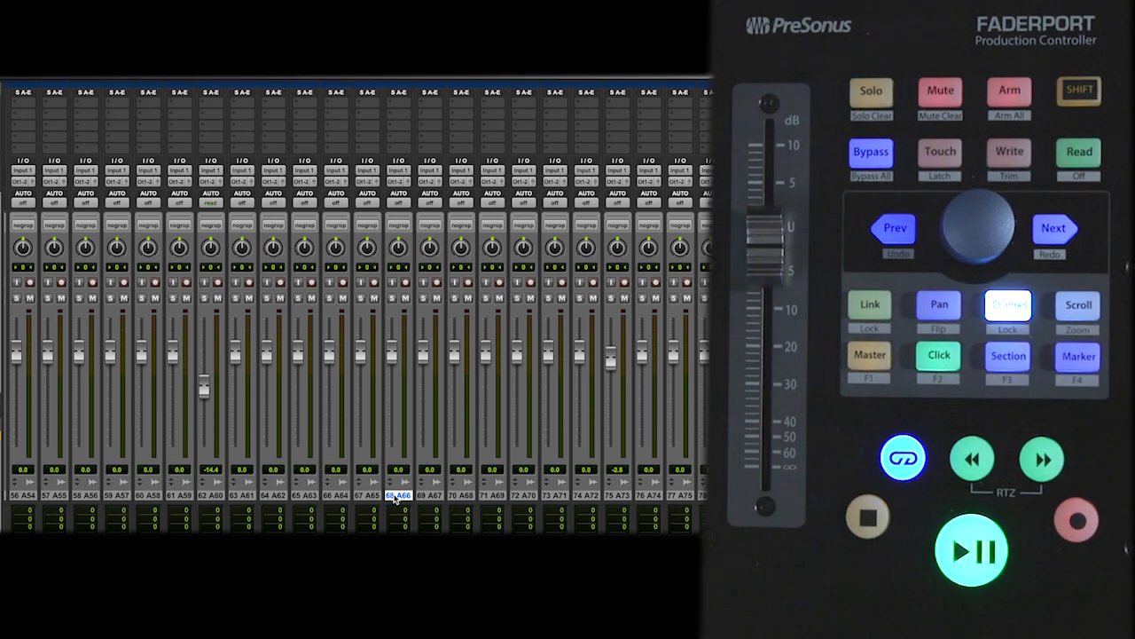
{"action": "left_click", "coordinate": [1008, 305]}
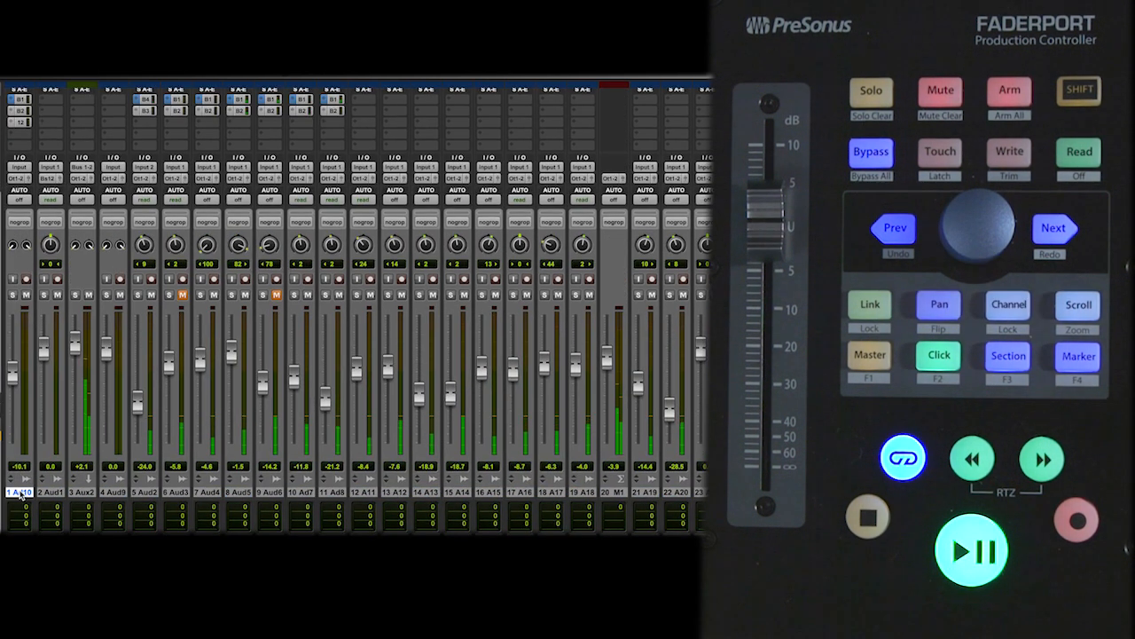
{"action": "left_click", "coordinate": [939, 305]}
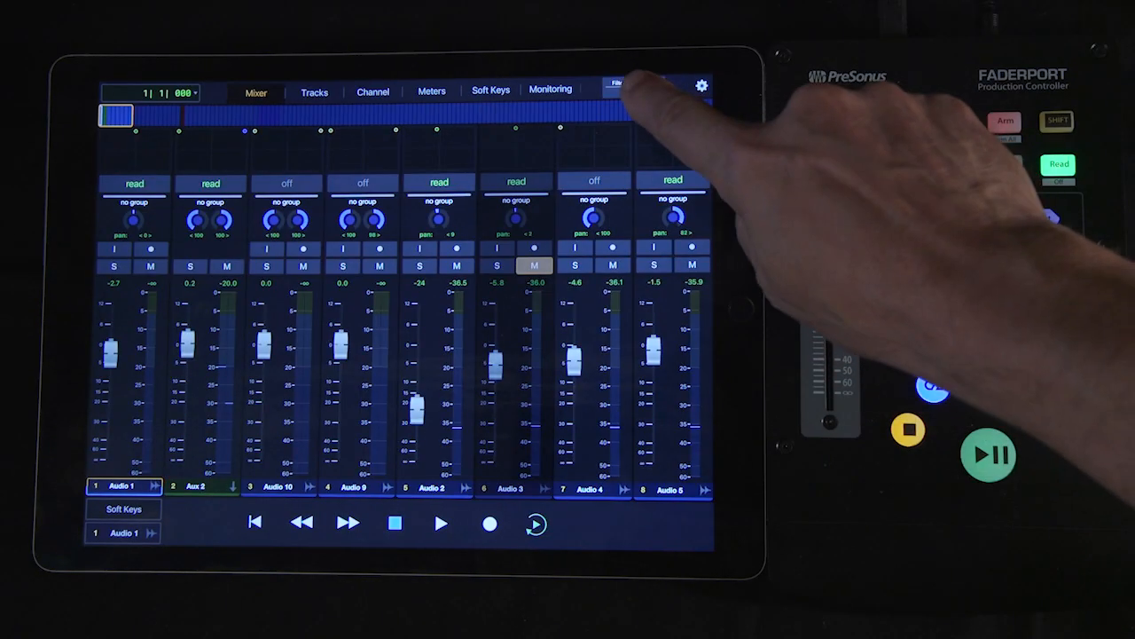
{"action": "left_click", "coordinate": [624, 85]}
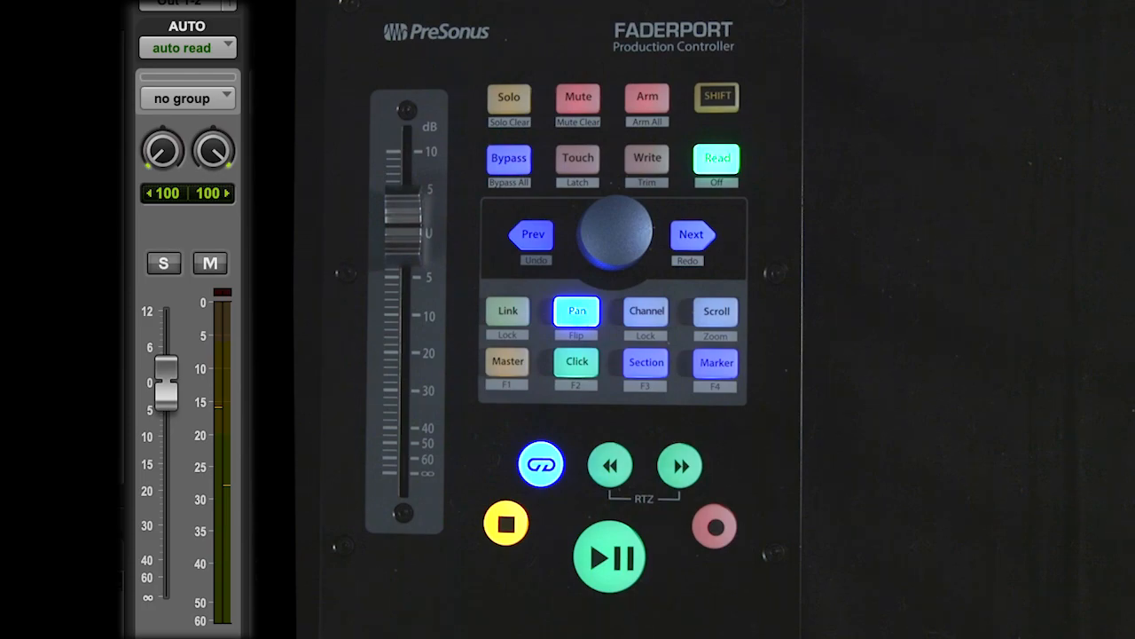
Switch the track's automation mode from auto read to auto off.
{"action": "left_click", "coordinate": [716, 156]}
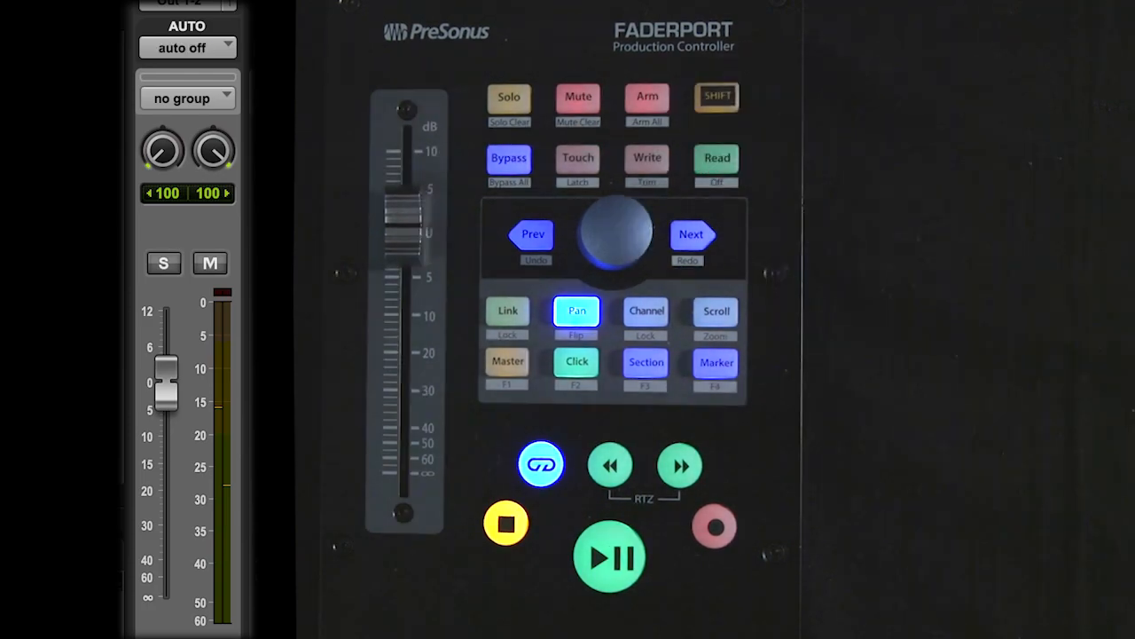
{"action": "left_click", "coordinate": [578, 157]}
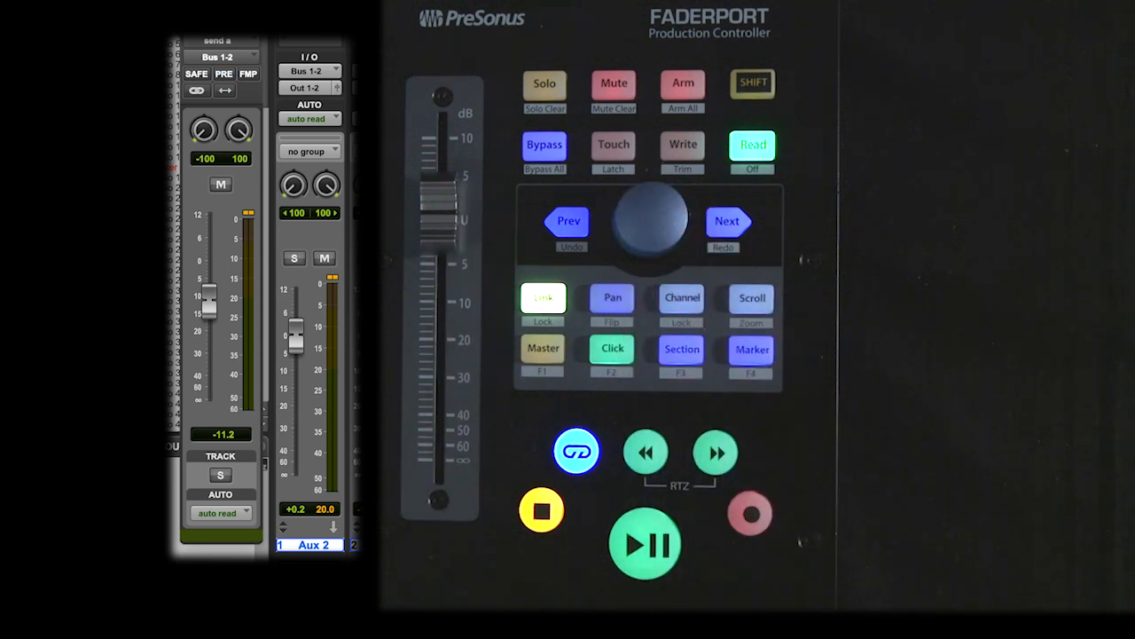
{"action": "left_click", "coordinate": [610, 298]}
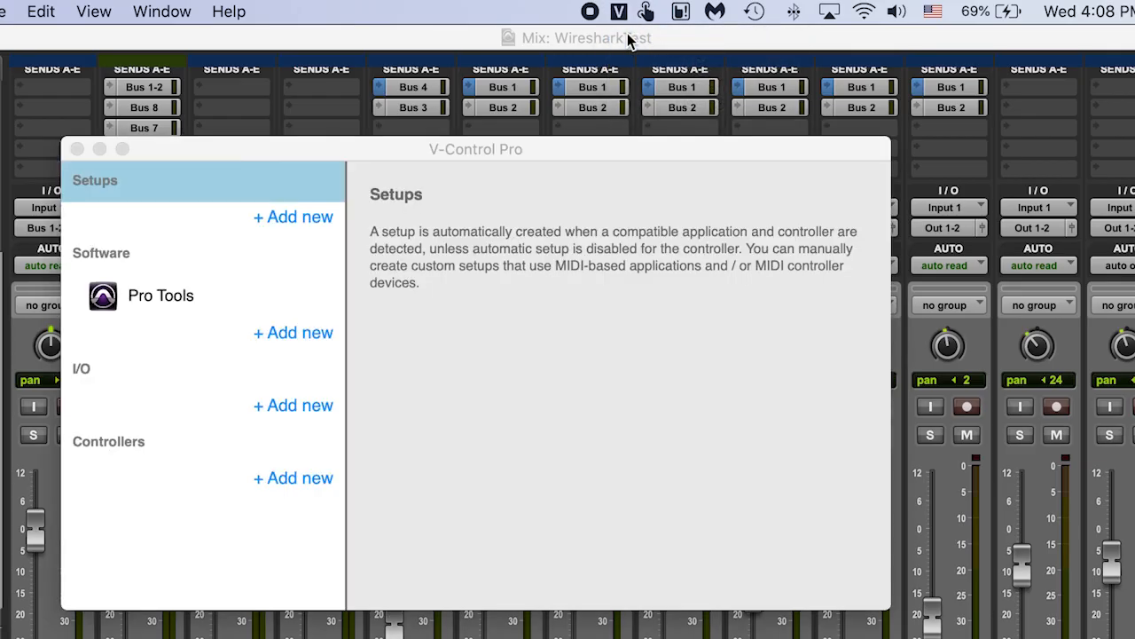
Add a FaderPort V2 controller and confirm its setup uses a 32-channel bank.
{"action": "left_click", "coordinate": [293, 479]}
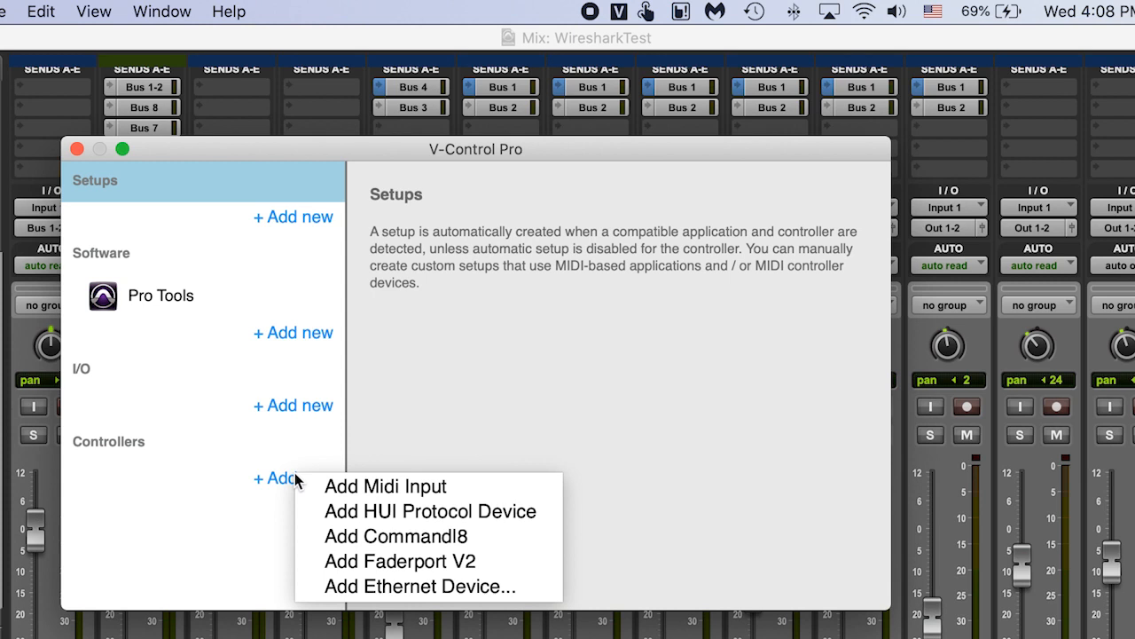
{"action": "left_click", "coordinate": [411, 561]}
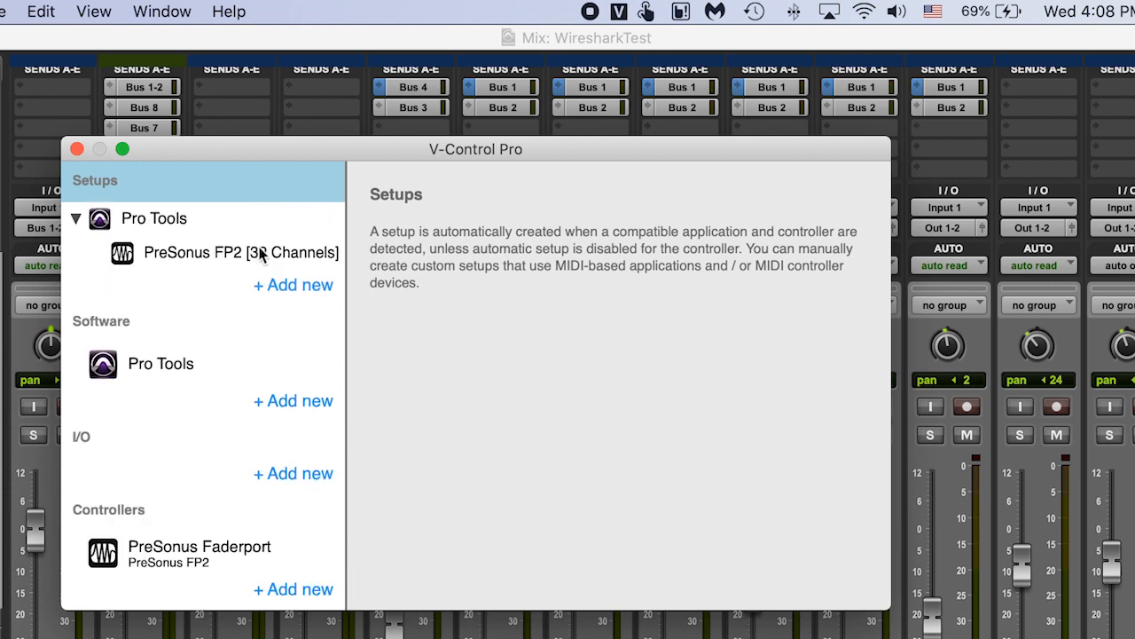
{"action": "left_click", "coordinate": [242, 252]}
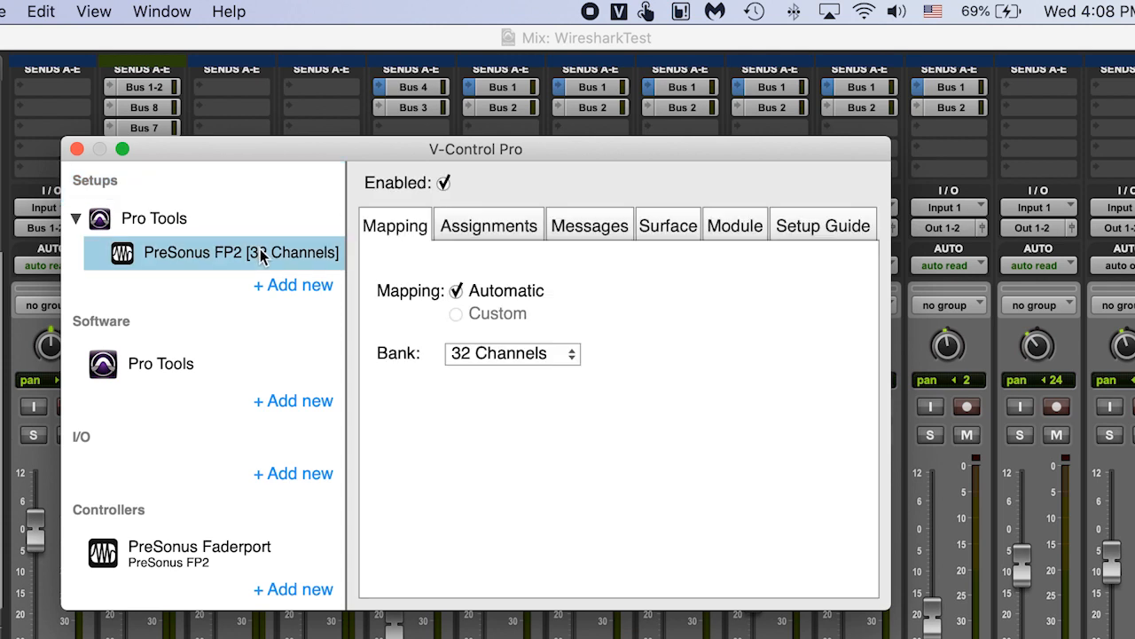
{"action": "left_click", "coordinate": [511, 354]}
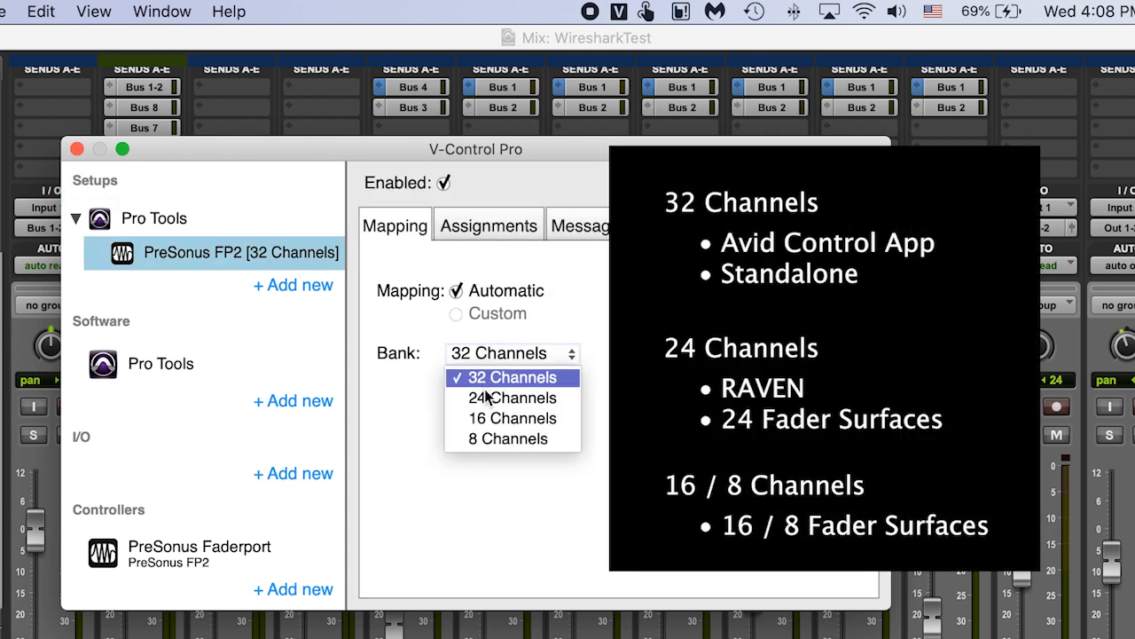
{"action": "mouse_move", "coordinate": [490, 397]}
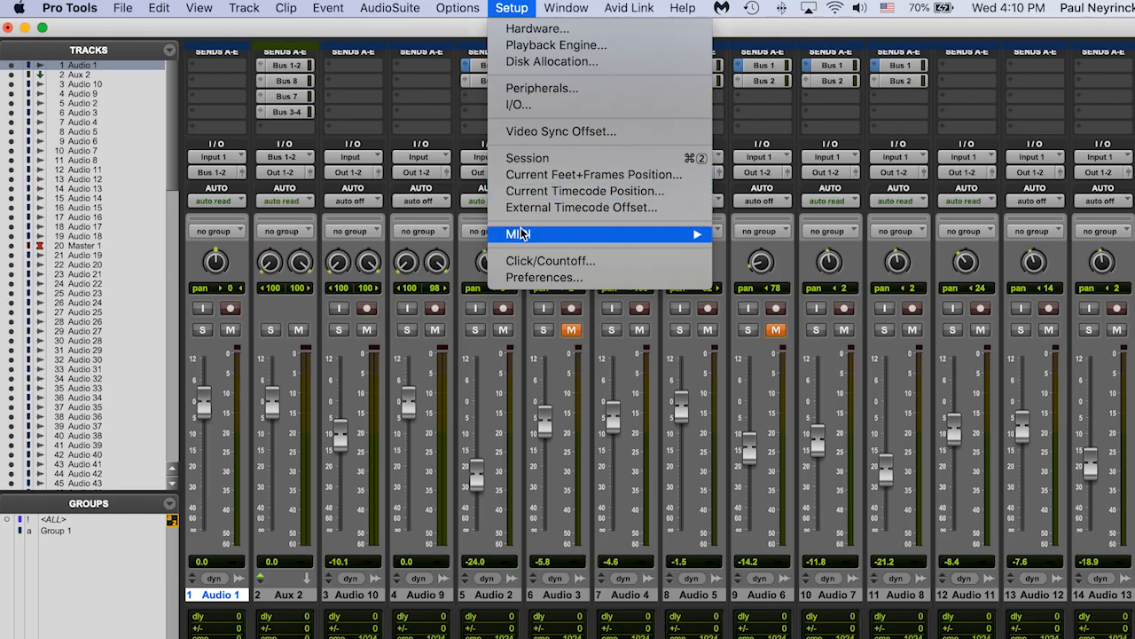
Enable all MIDI input devices, including PreSonus FP2 and V-Control, via Setup > MIDI.
{"action": "left_click", "coordinate": [518, 234]}
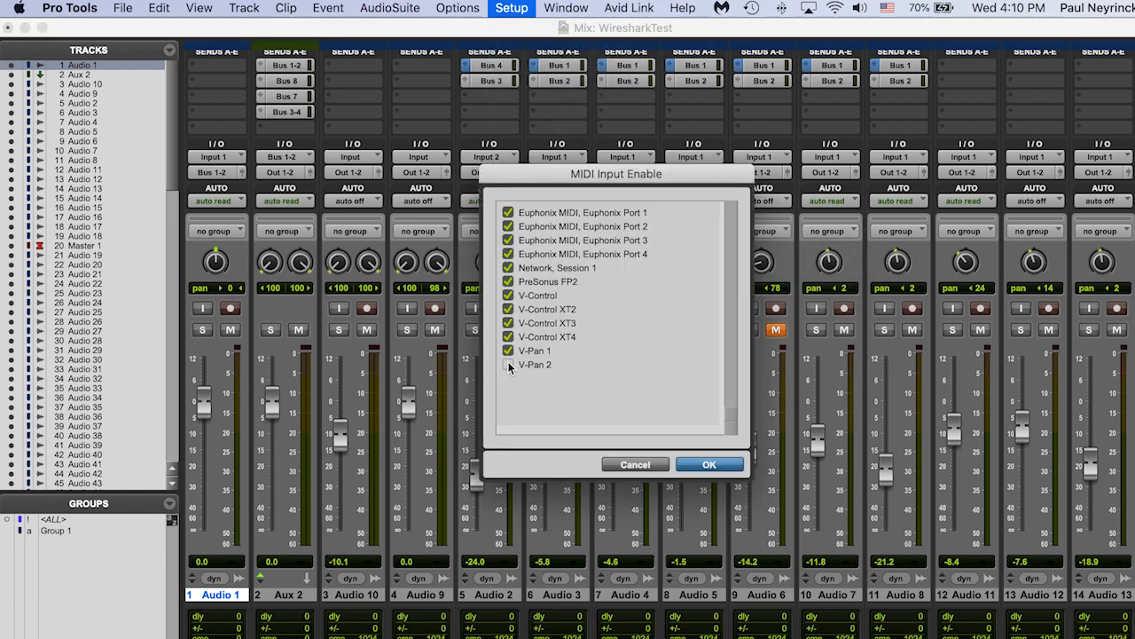
{"action": "left_click", "coordinate": [511, 7]}
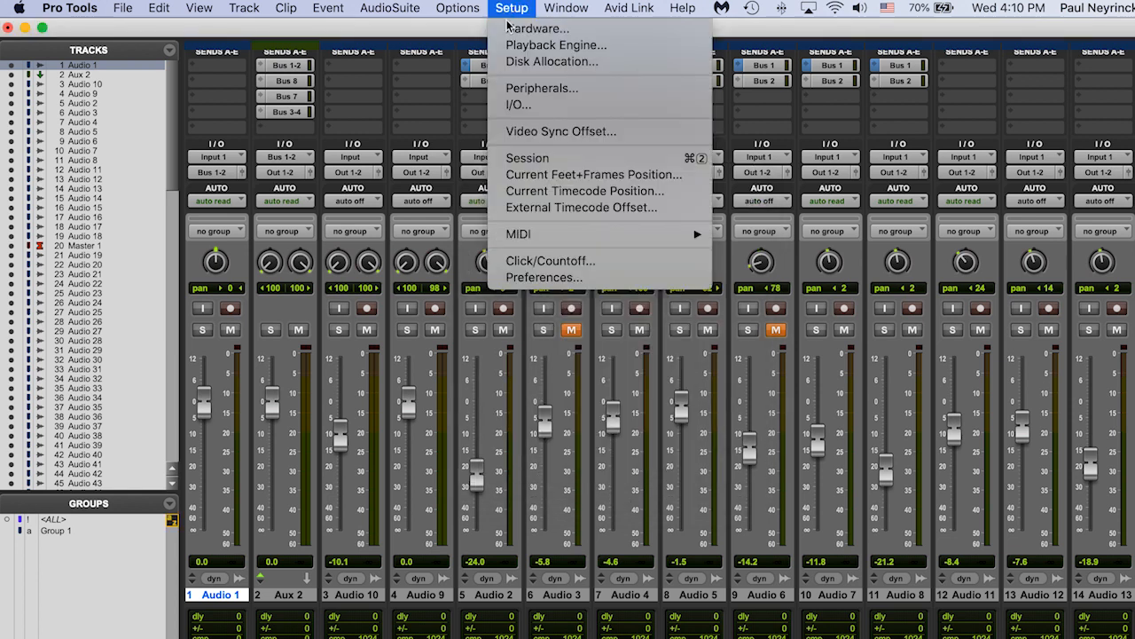
{"action": "left_click", "coordinate": [541, 88]}
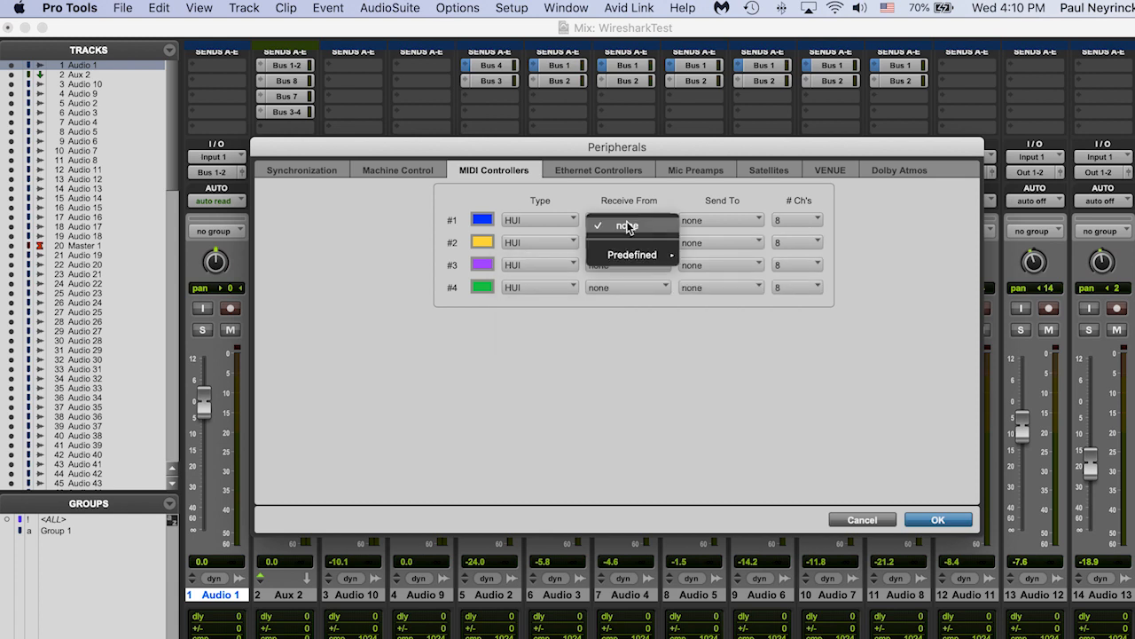
Assign HUI #1–#3 to receive from and send to V-Control, V-Control XT2 and V-Control XT3.
{"action": "left_click", "coordinate": [720, 220]}
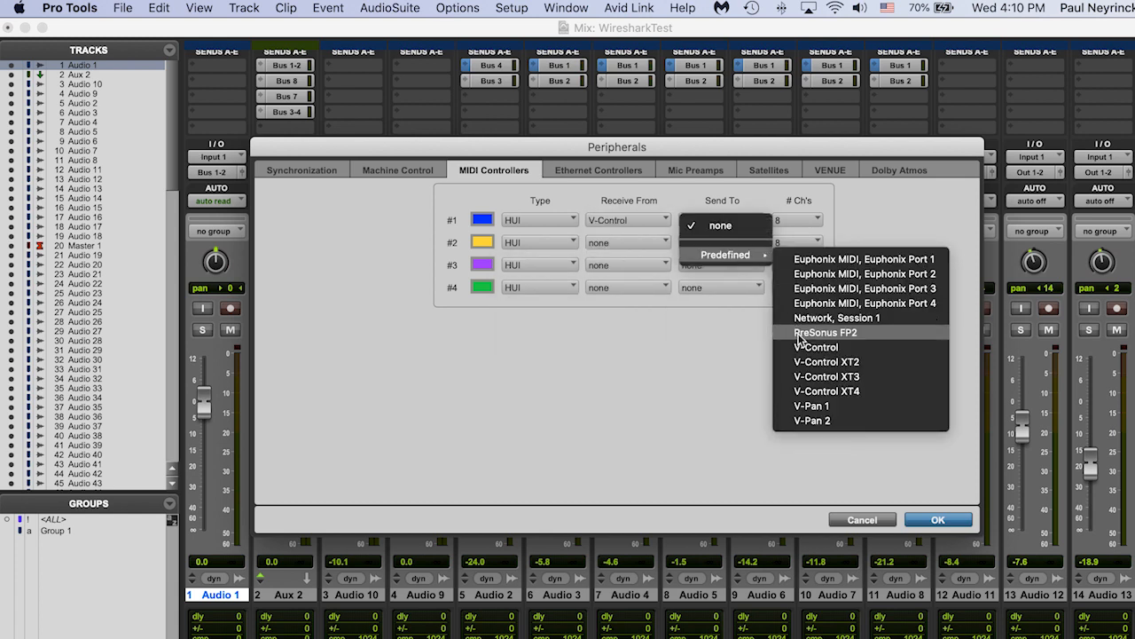
{"action": "left_click", "coordinate": [827, 362]}
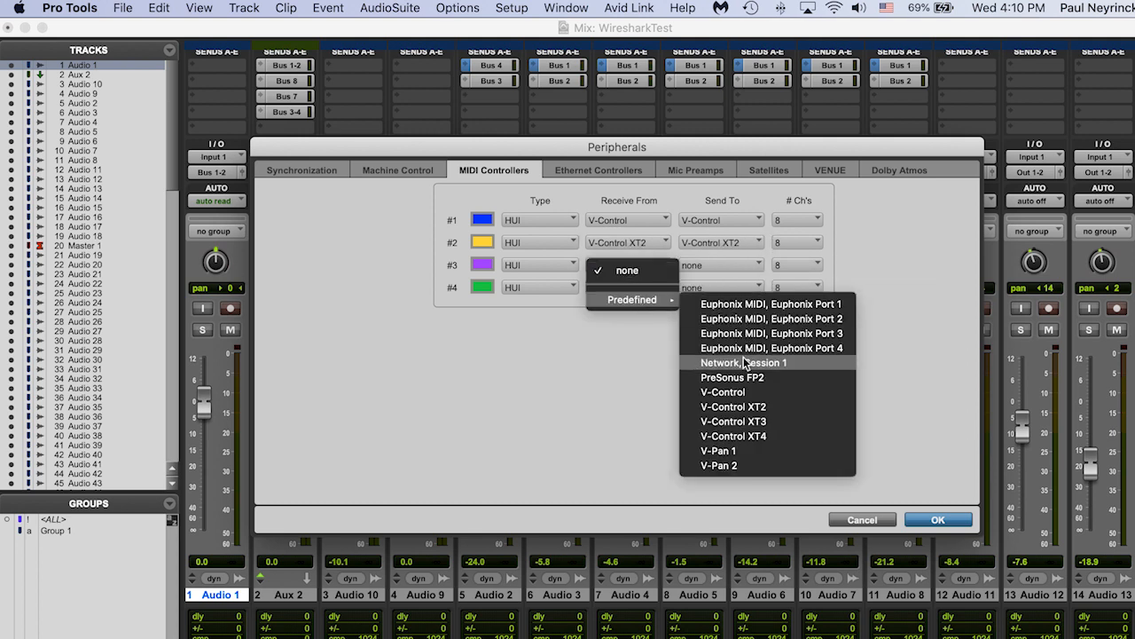
{"action": "left_click", "coordinate": [734, 420]}
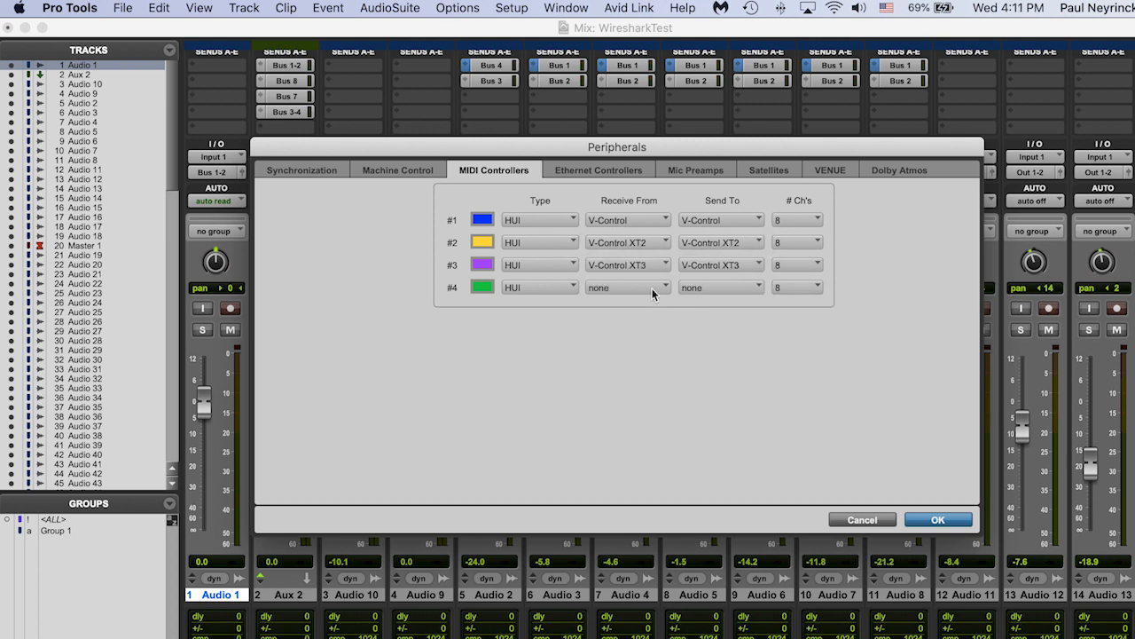